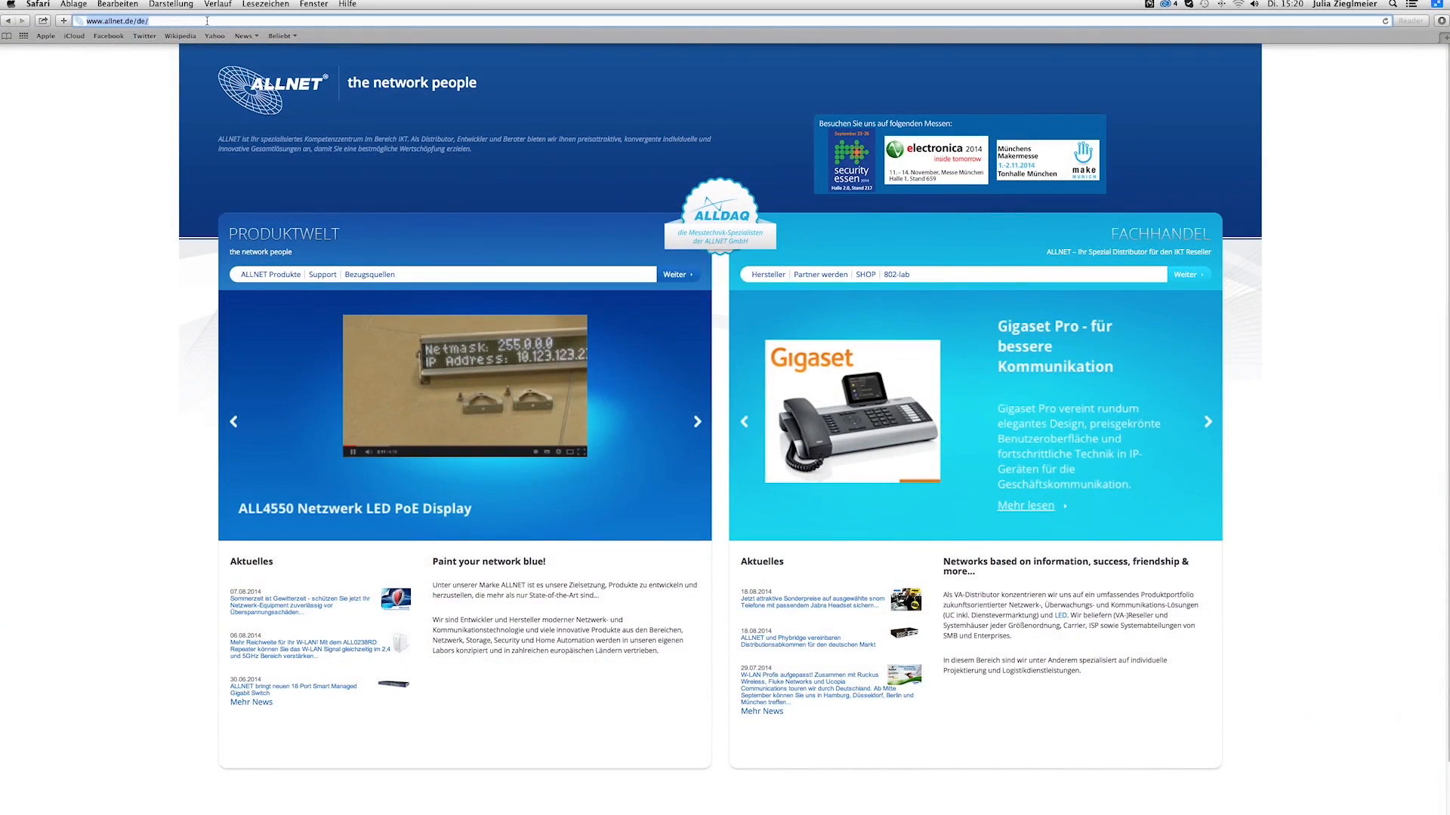
Load the PoE counter's web interface at 10.20.101.21 in Safari's address bar.
type("10.20.101.21")
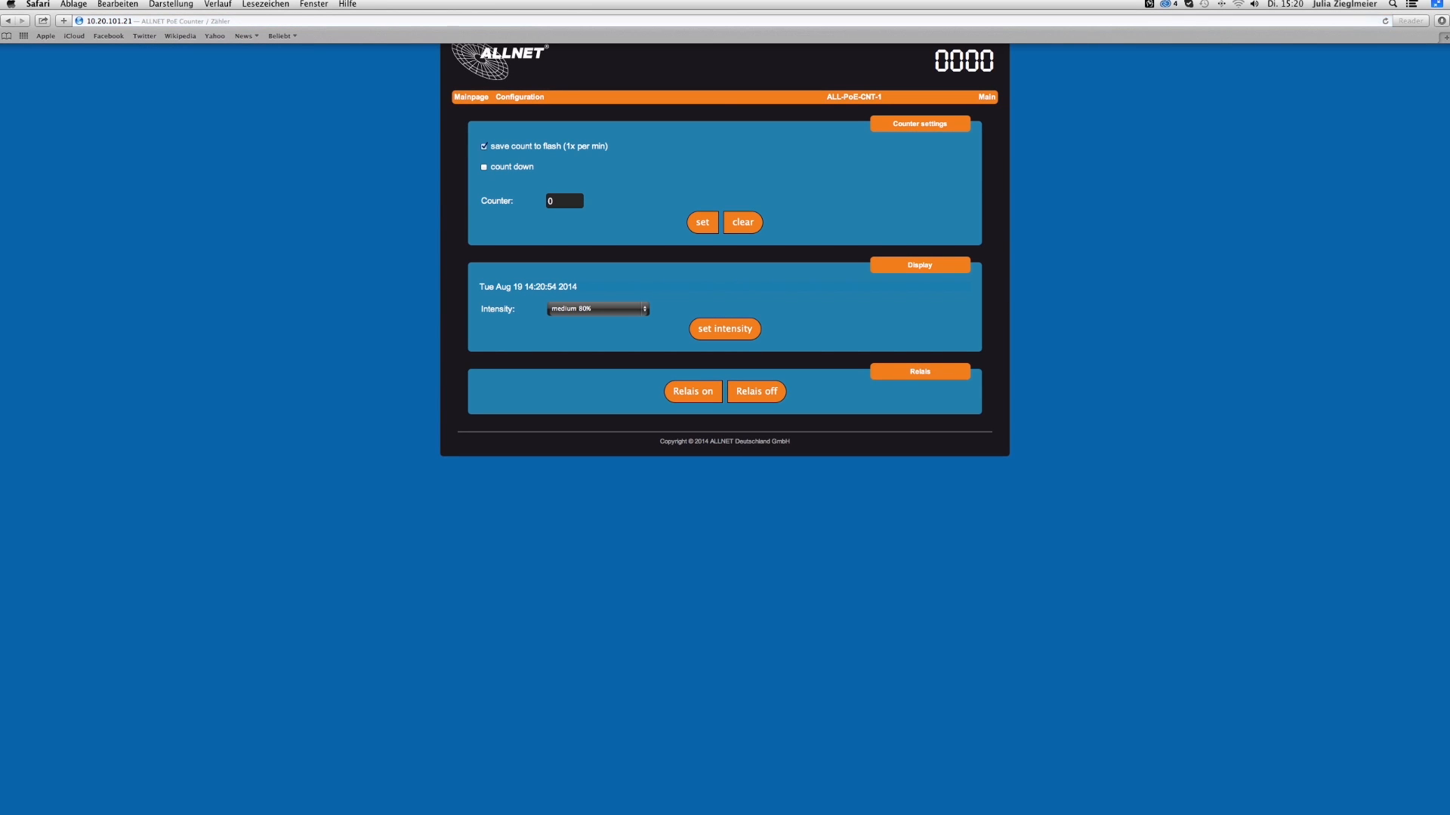
Set the counter value to 0 and apply it to the device.
left_click(518, 97)
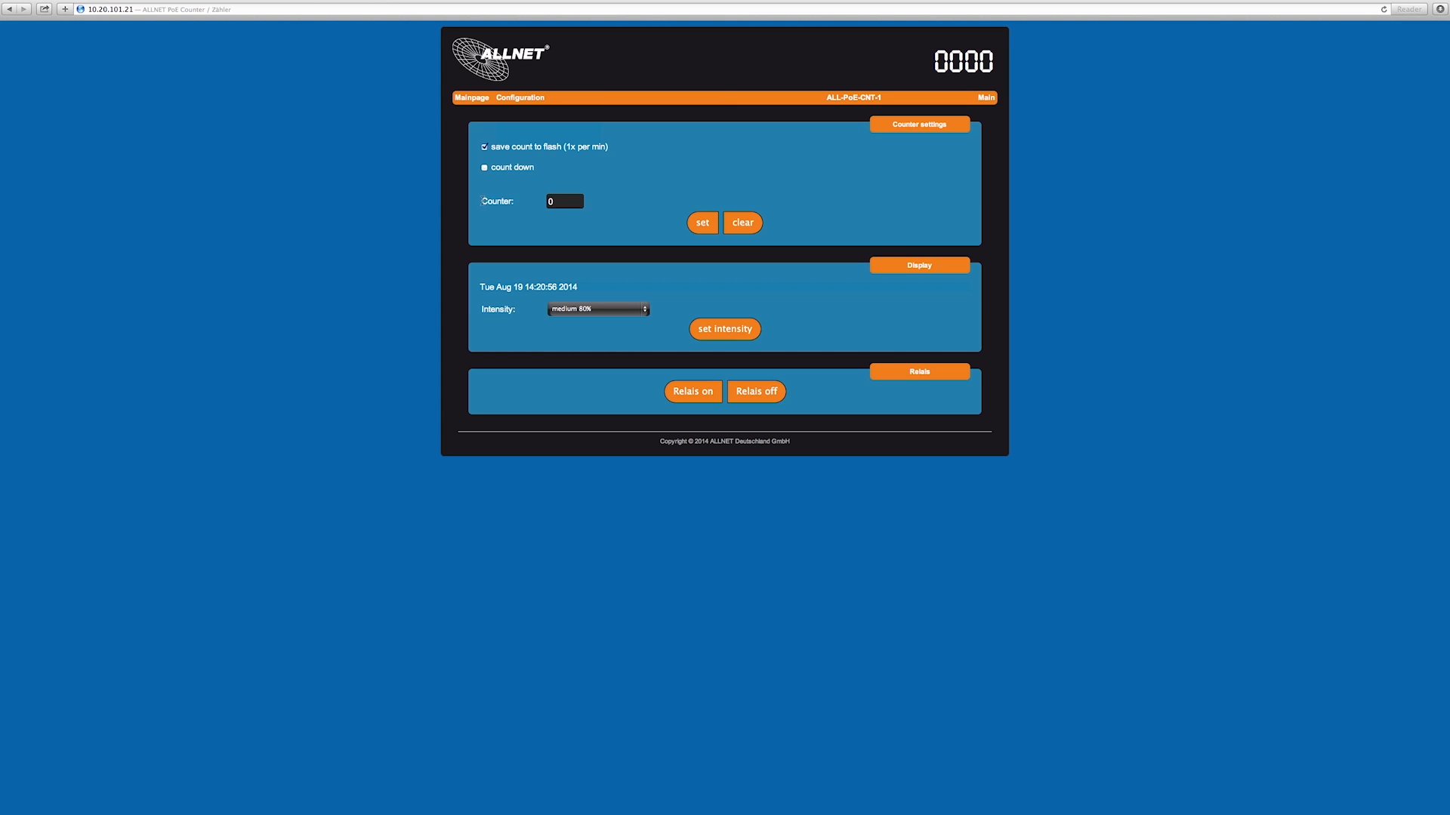
left_click(563, 201)
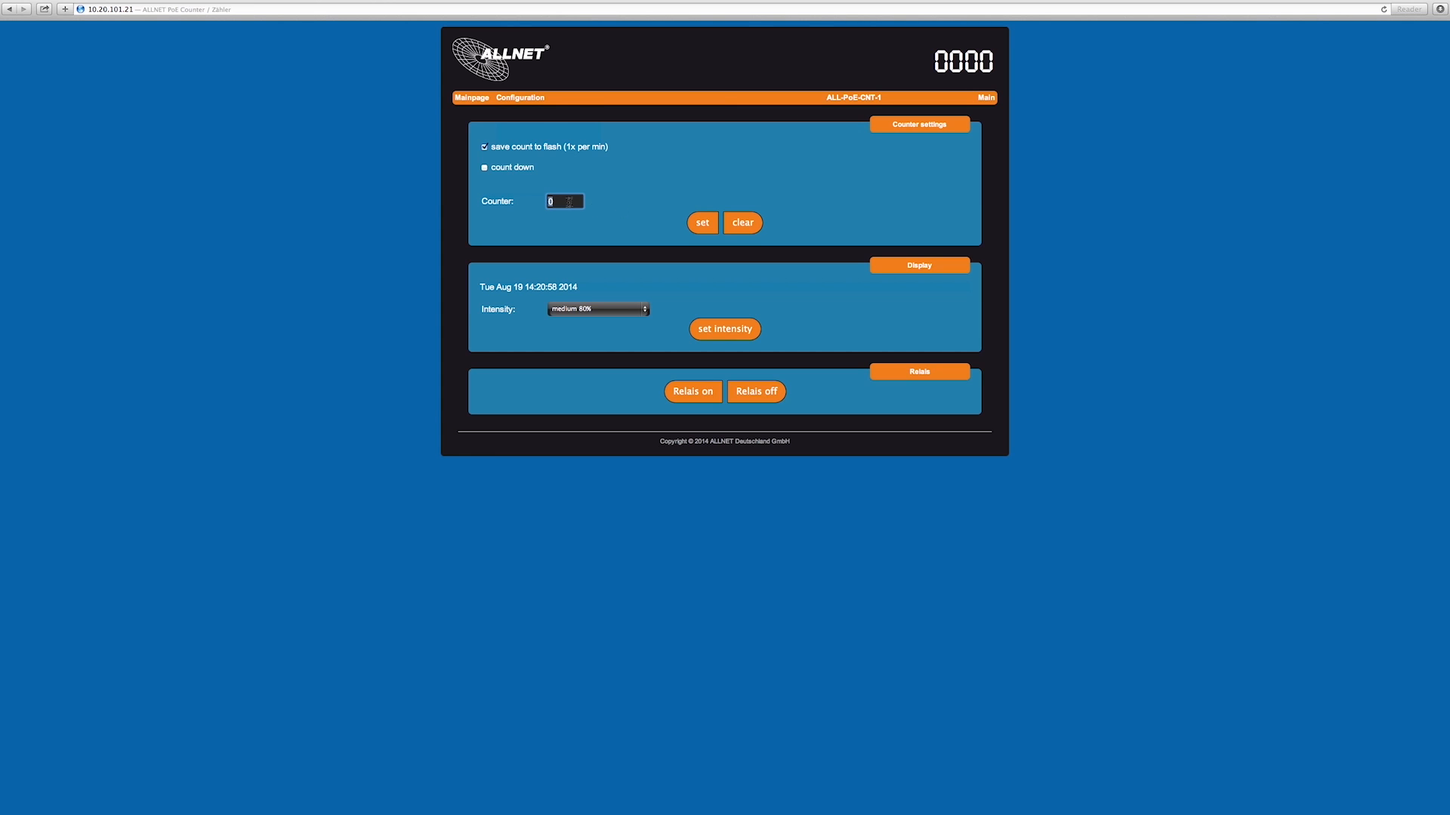
left_click(702, 223)
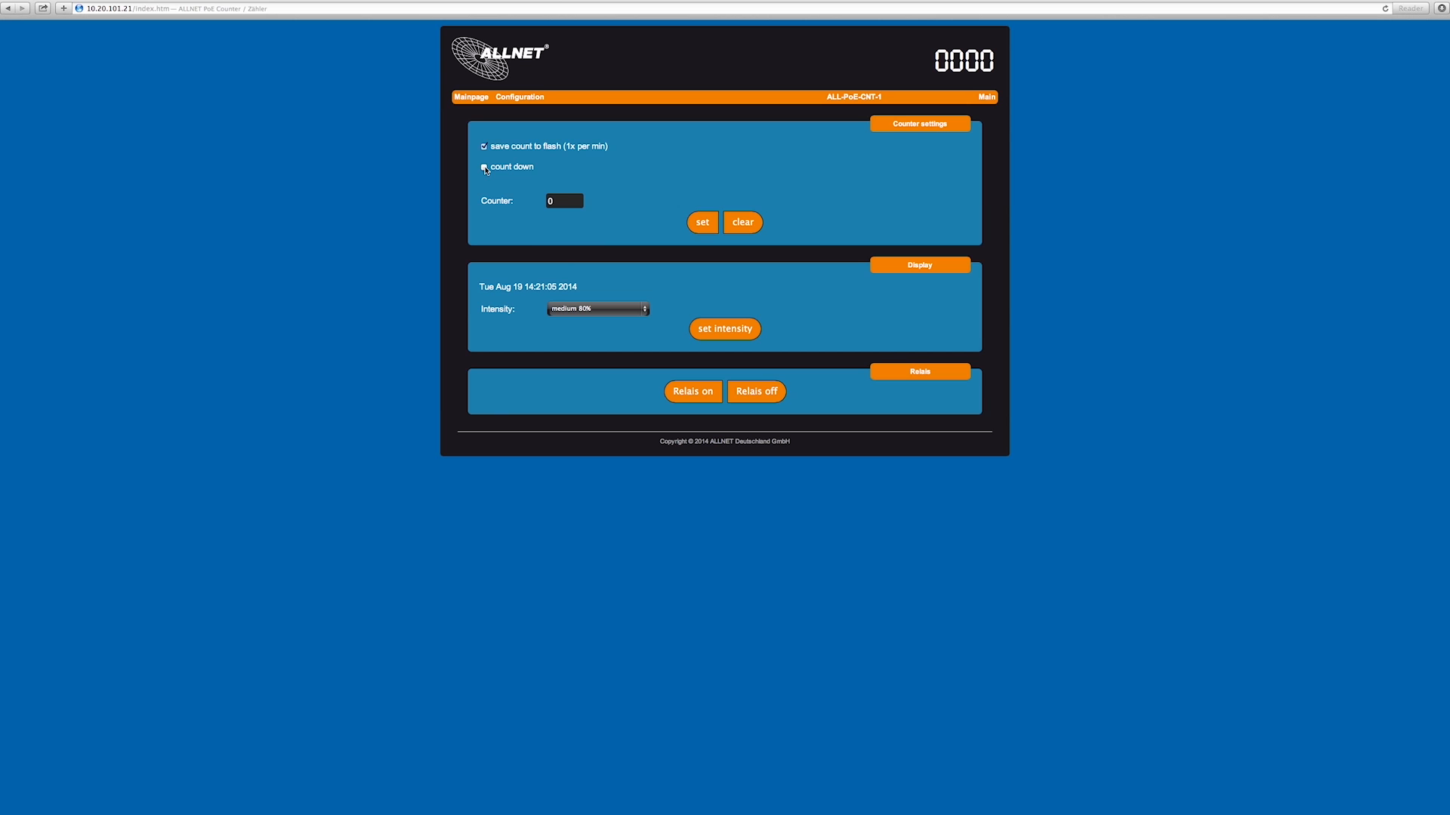
Enable the 'count down' option in the Counter settings panel.
left_click(484, 167)
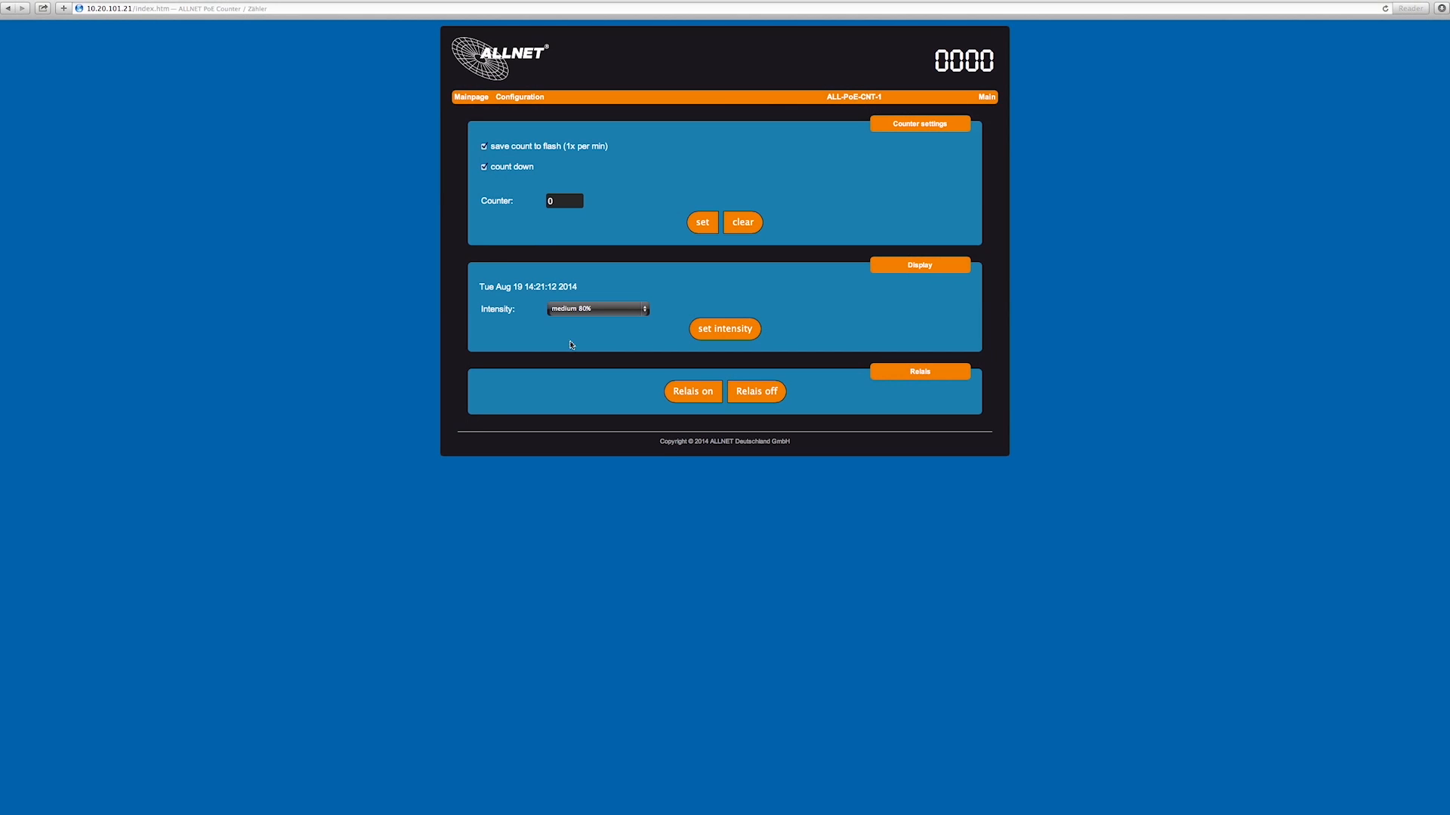
Set the display intensity to medium 80% and apply it.
left_click(596, 308)
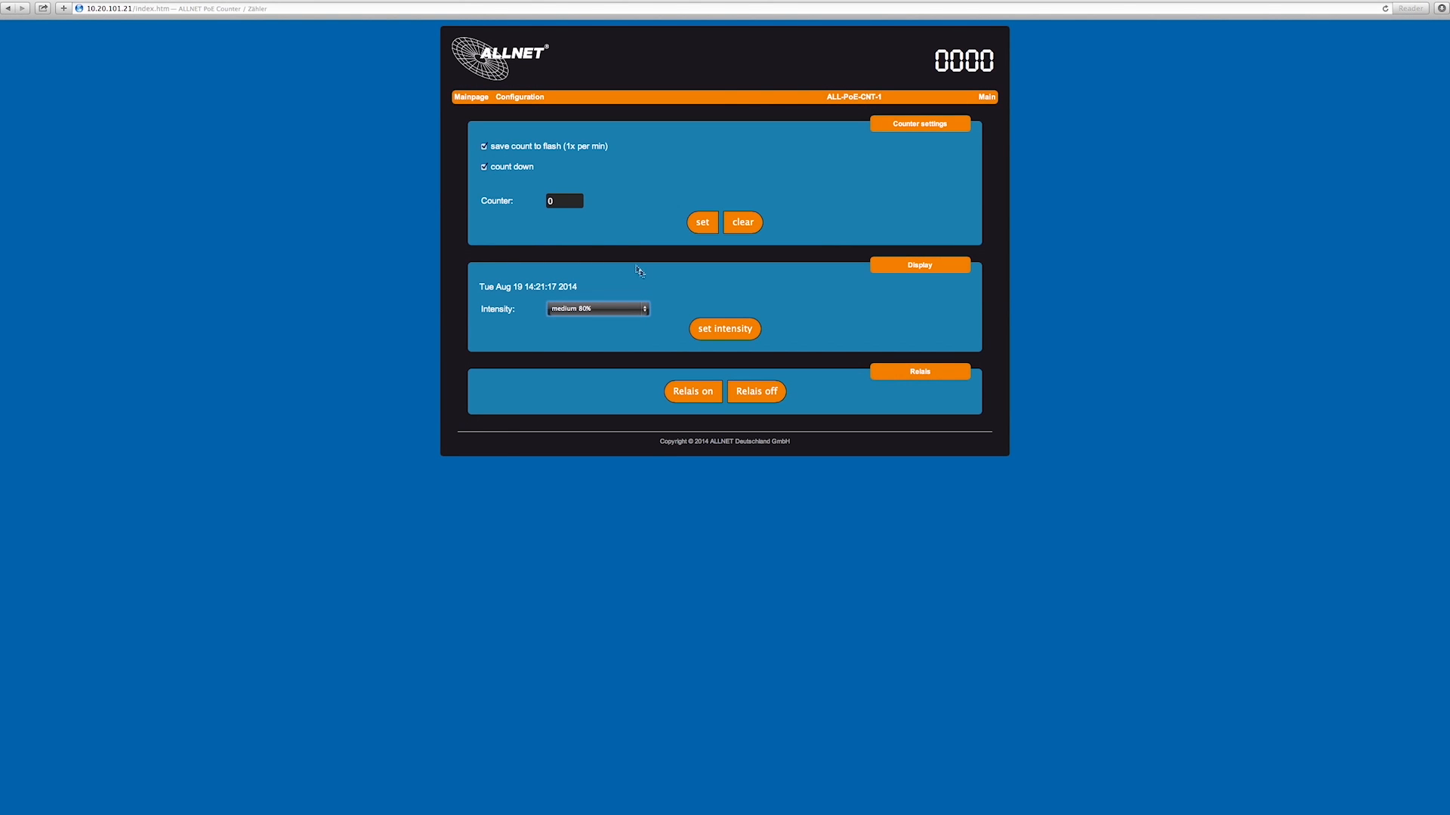
left_click(723, 327)
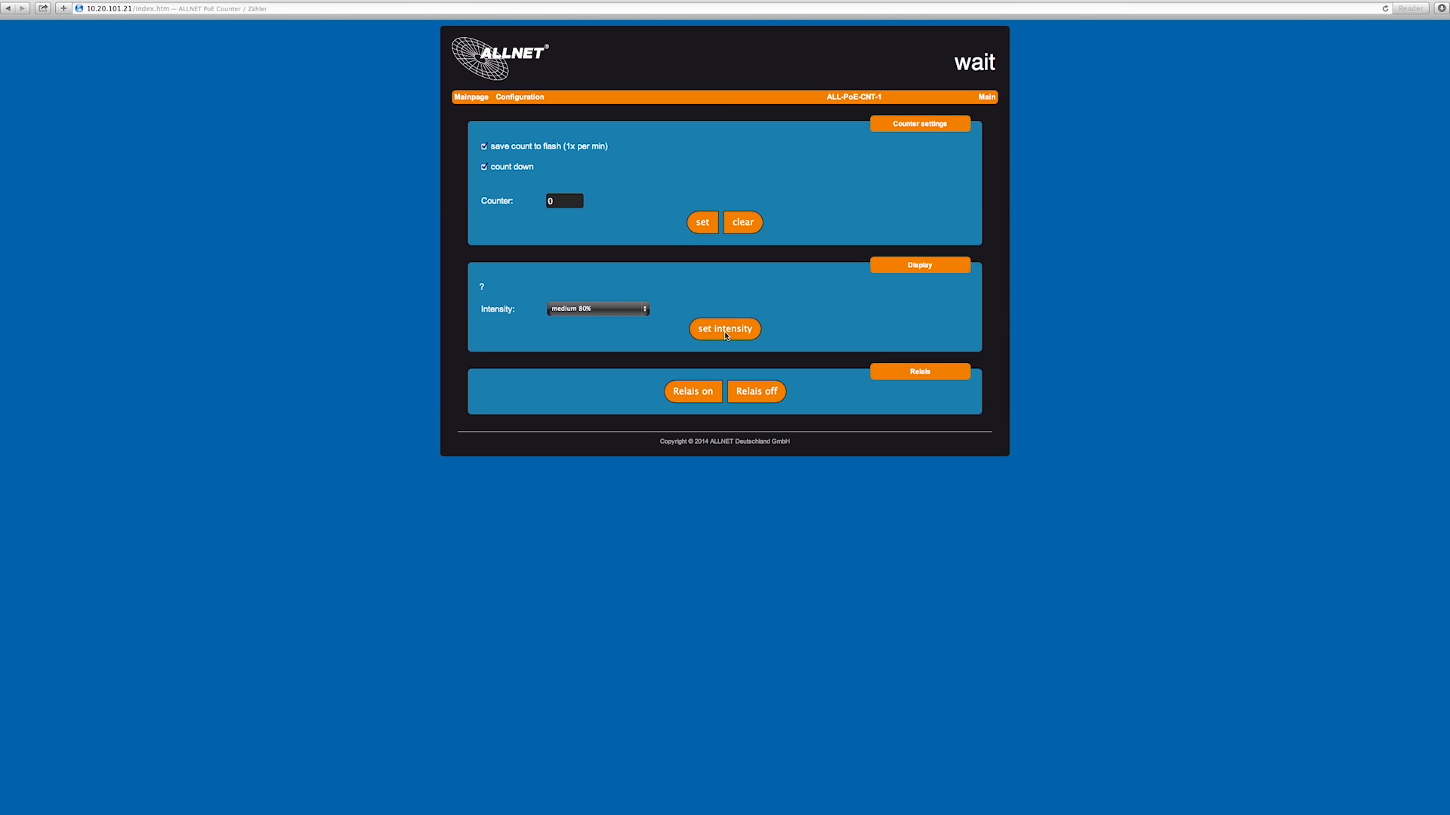
Navigate via Configuration > LAN Settings to the network settings page.
left_click(520, 98)
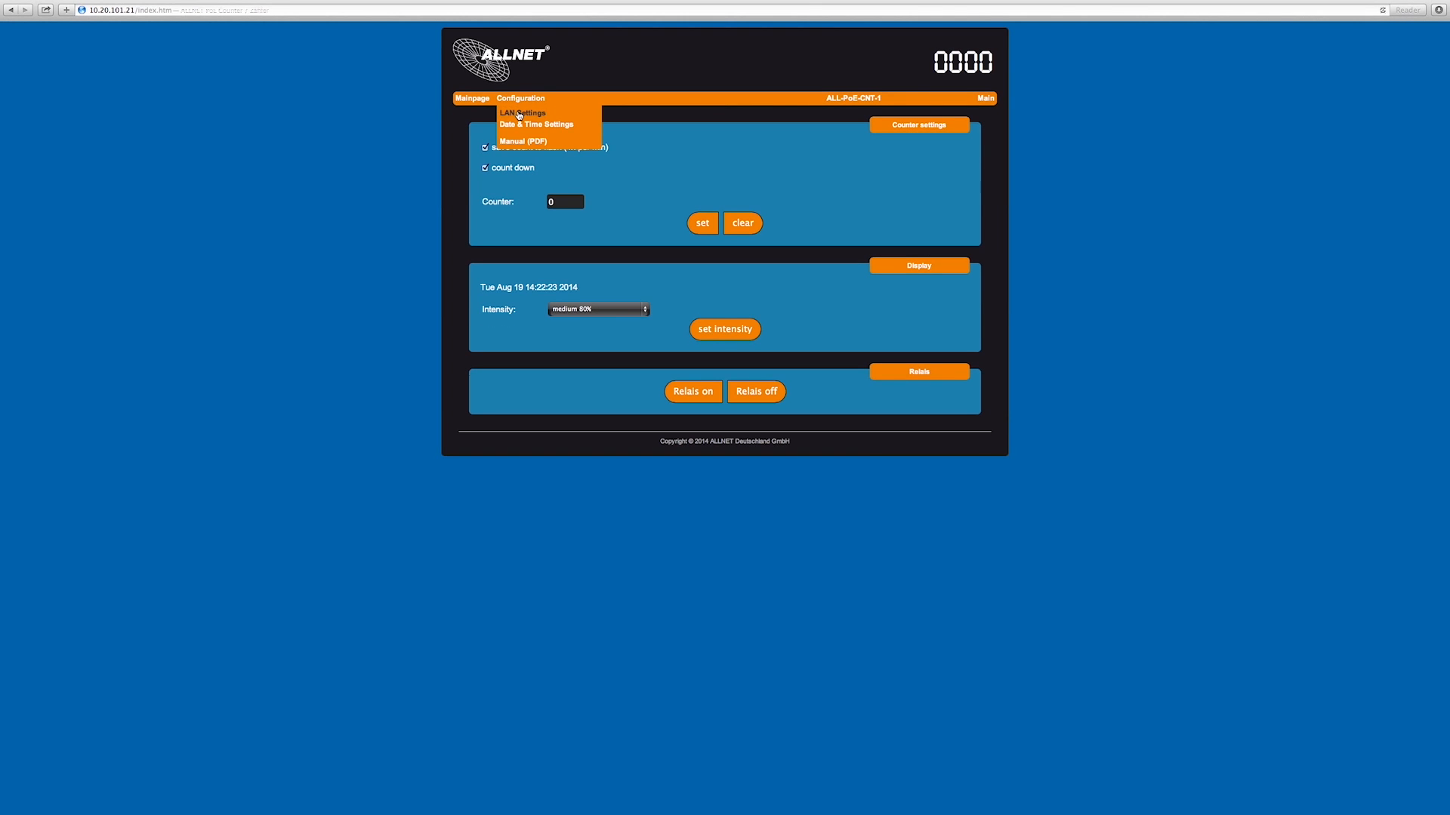
left_click(521, 112)
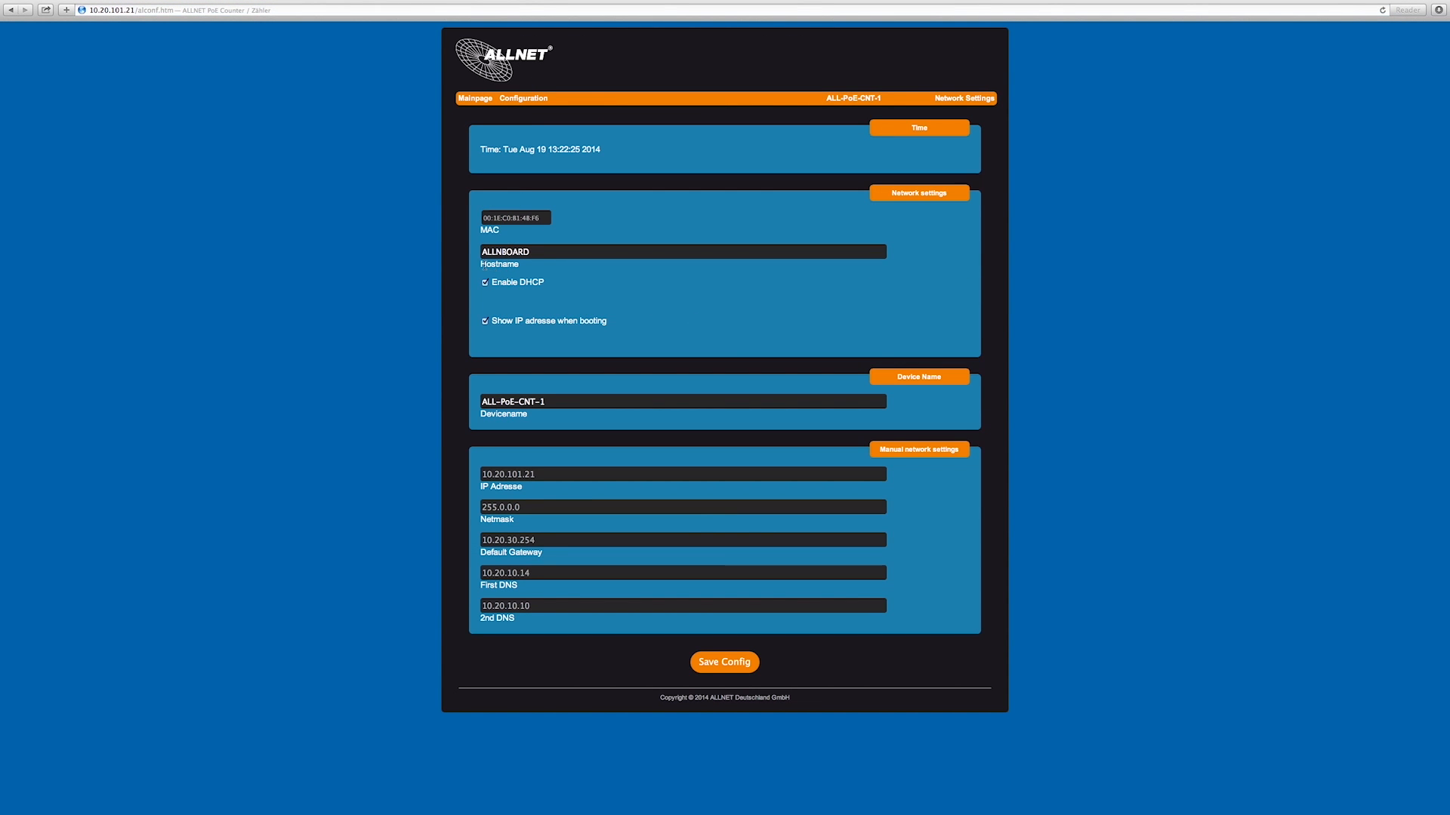